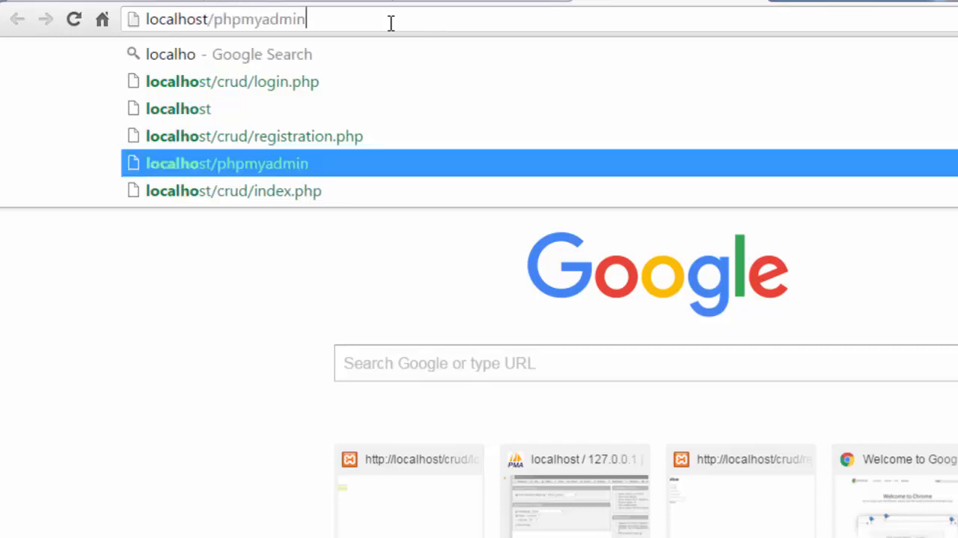
# Load localhost/crud/index.php so the Welcome to Control Panel page shows.
pyautogui.click(234, 190)
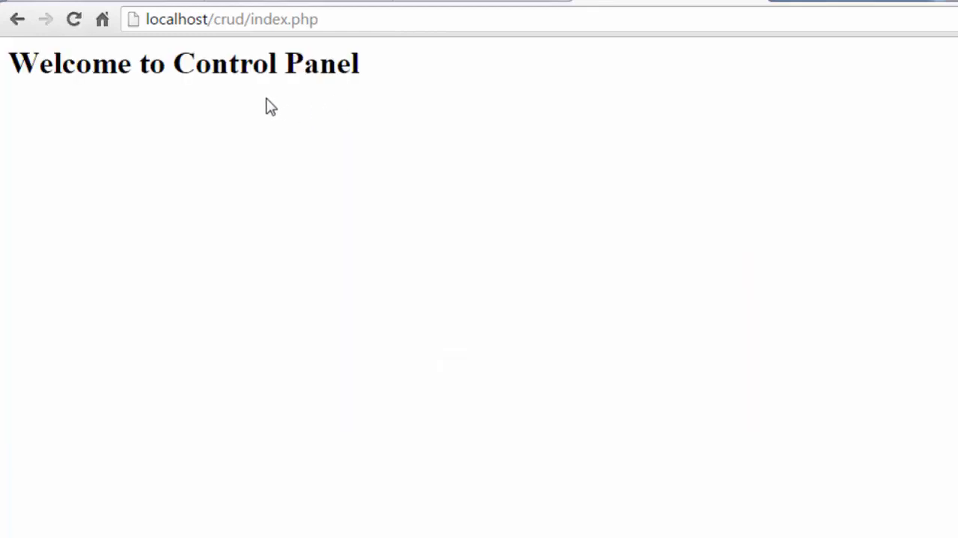
pyautogui.moveTo(551, 179)
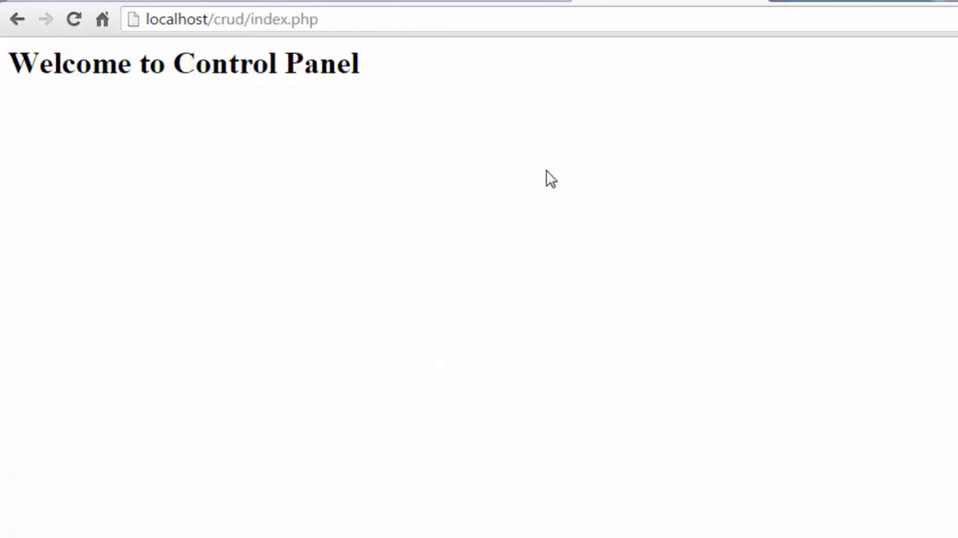
pyautogui.moveTo(530, 245)
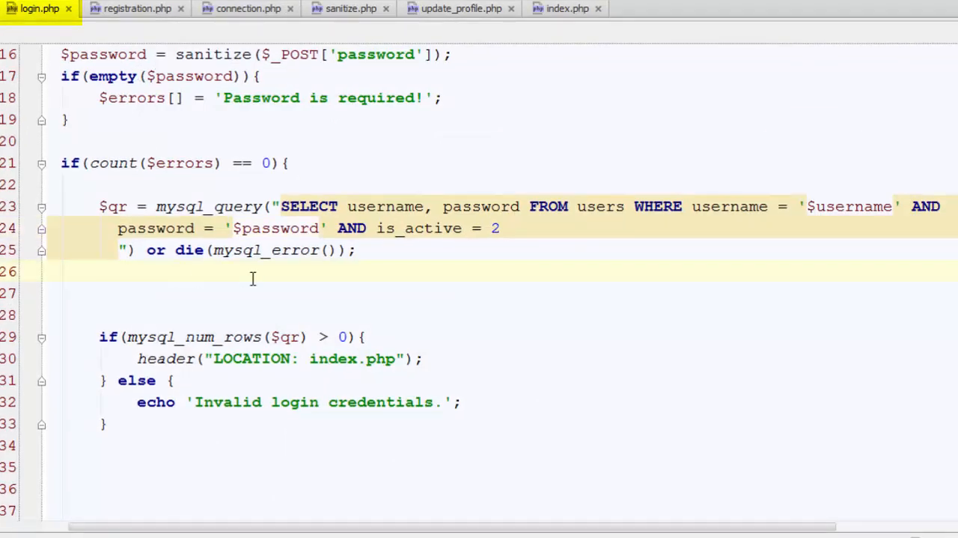
# Start a $_SESSION assignment in the success branch and add role to the login SELECT.
pyautogui.write('session_start();')
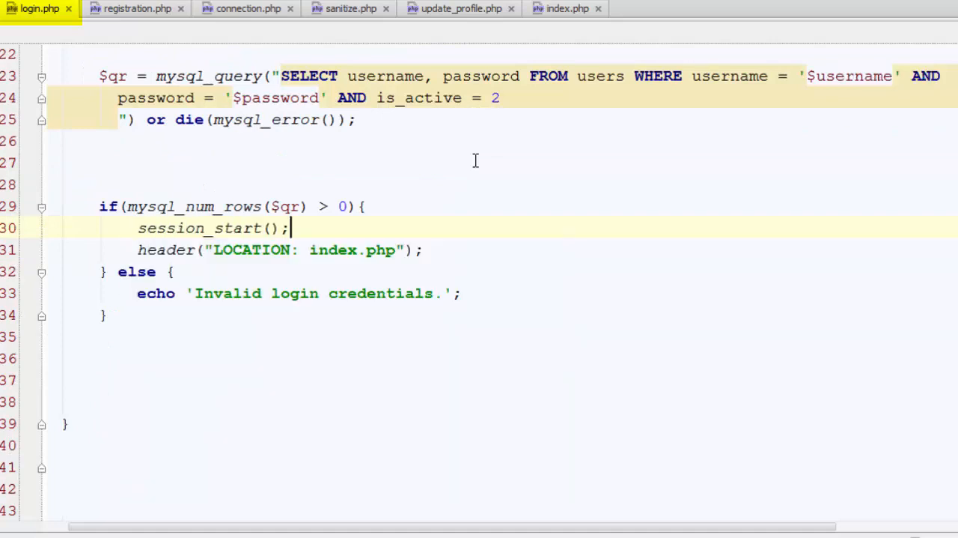
pyautogui.write('$_SESSION')
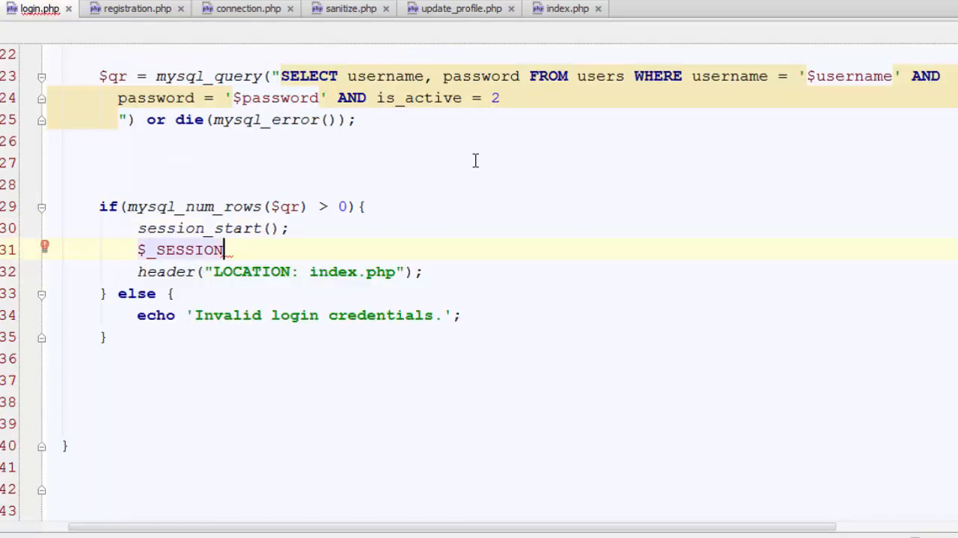
pyautogui.write('[]')
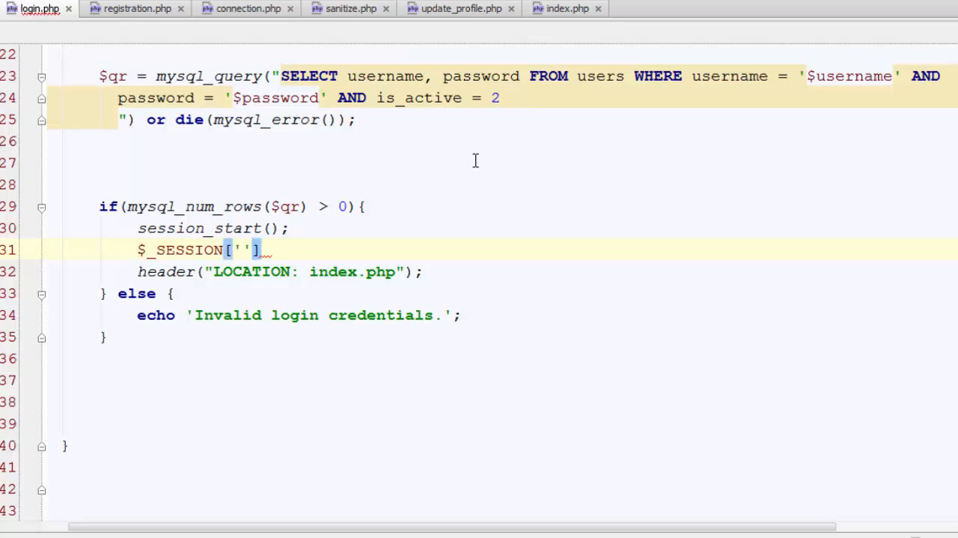
pyautogui.write('= 1')
pyautogui.click(527, 76)
pyautogui.write(', ')
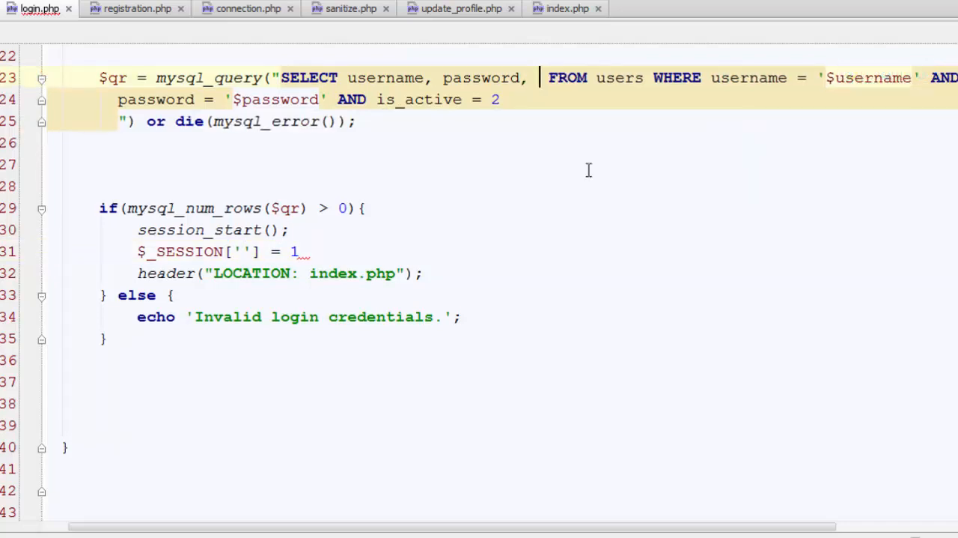
pyautogui.write('role')
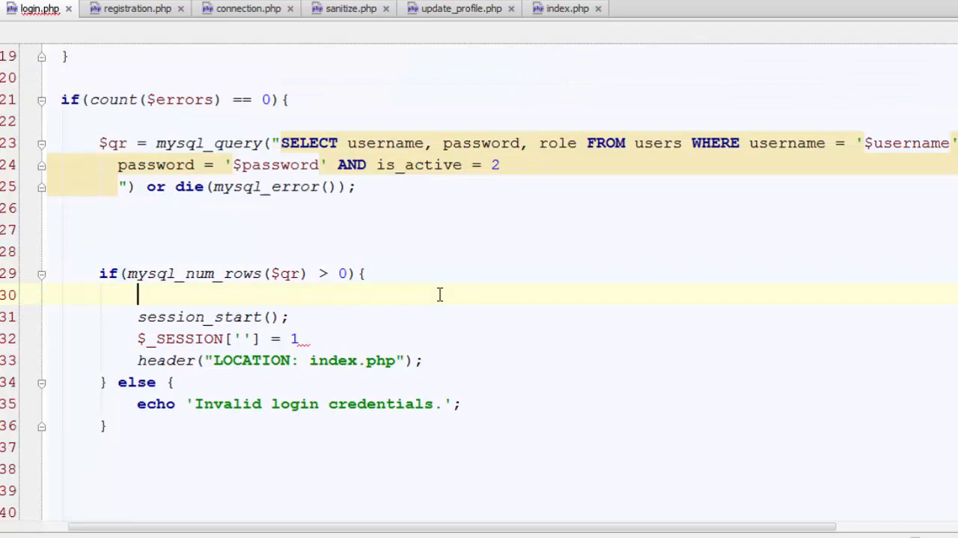
# Fetch the row with mysql_fetch_assoc($qr) and begin reading $row['role'] into $role.
pyautogui.write('mysq')
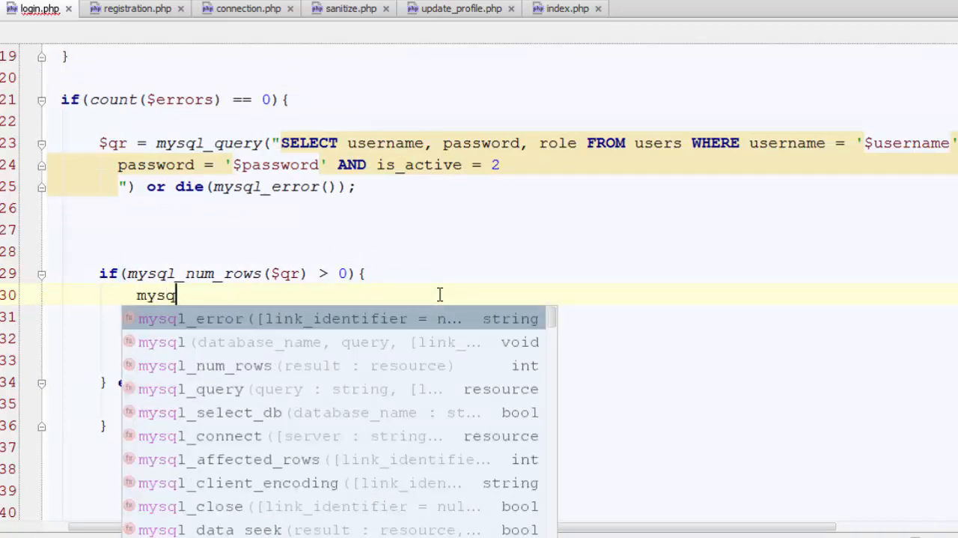
pyautogui.write('_fetch_assoc($qr);')
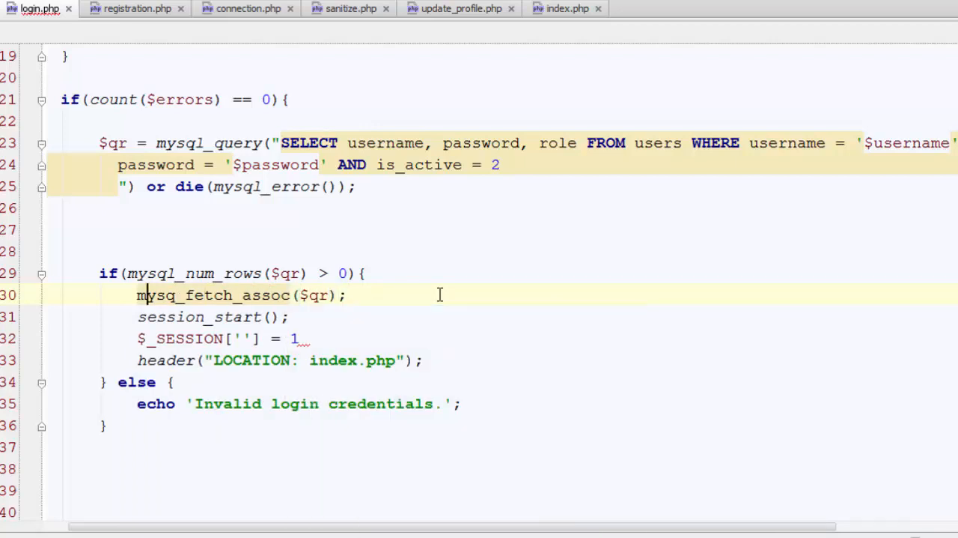
pyautogui.write('$row =')
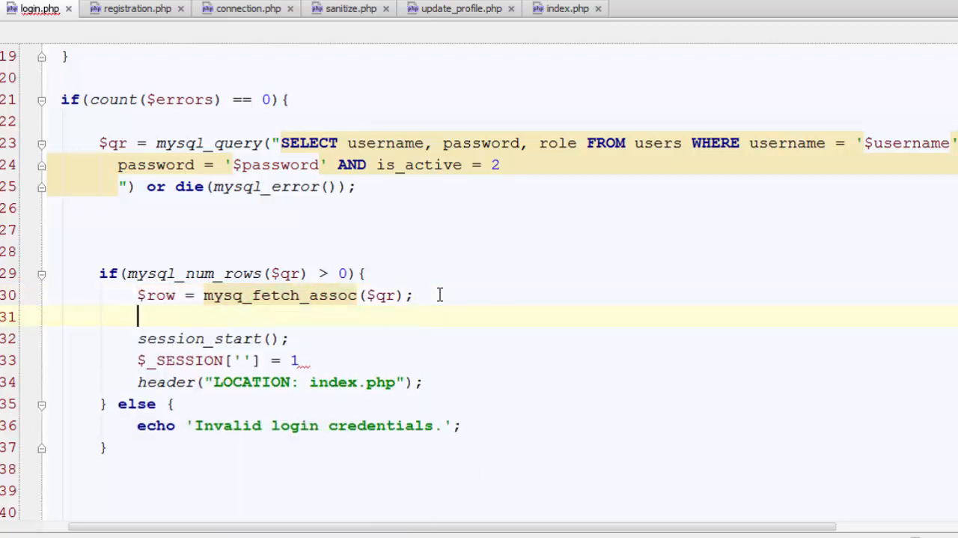
pyautogui.write("$row['ro'")
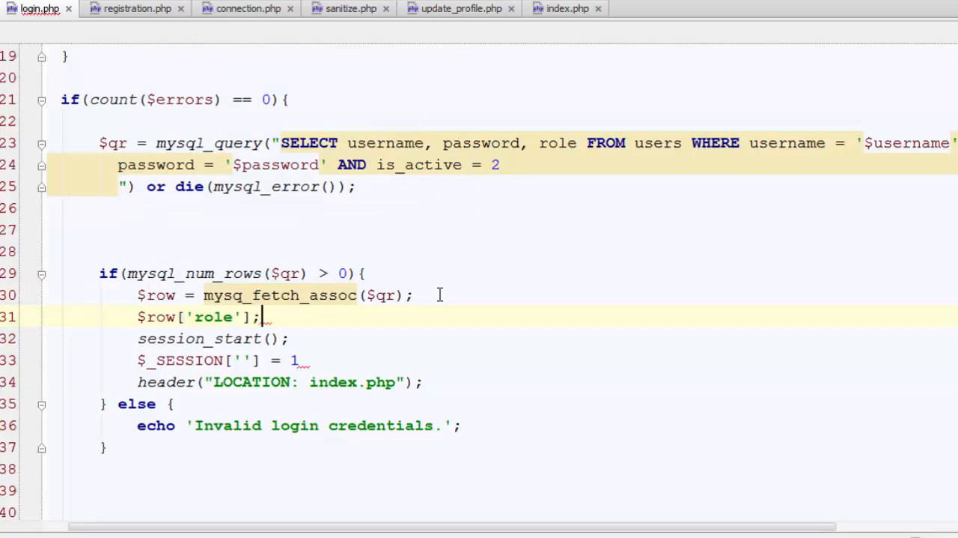
pyautogui.write('$role =')
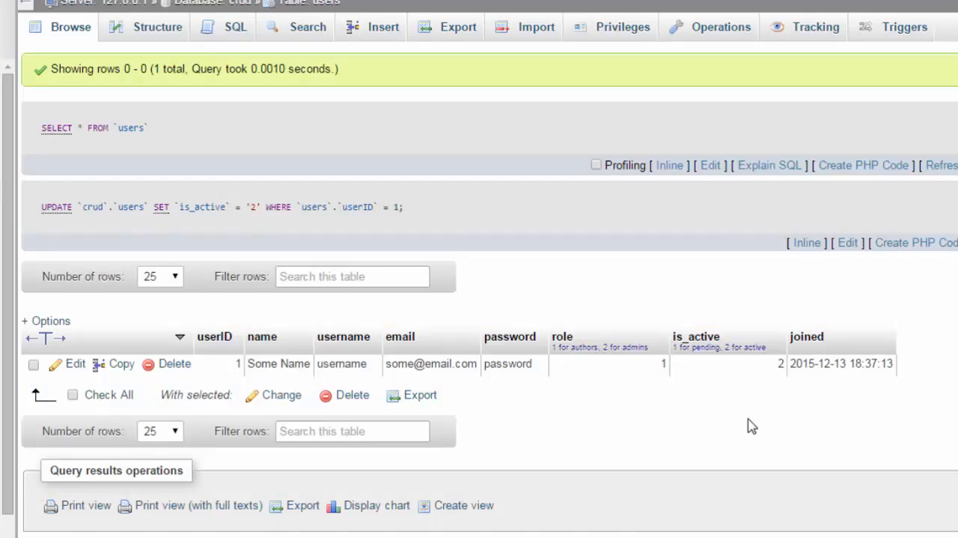
pyautogui.moveTo(581, 374)
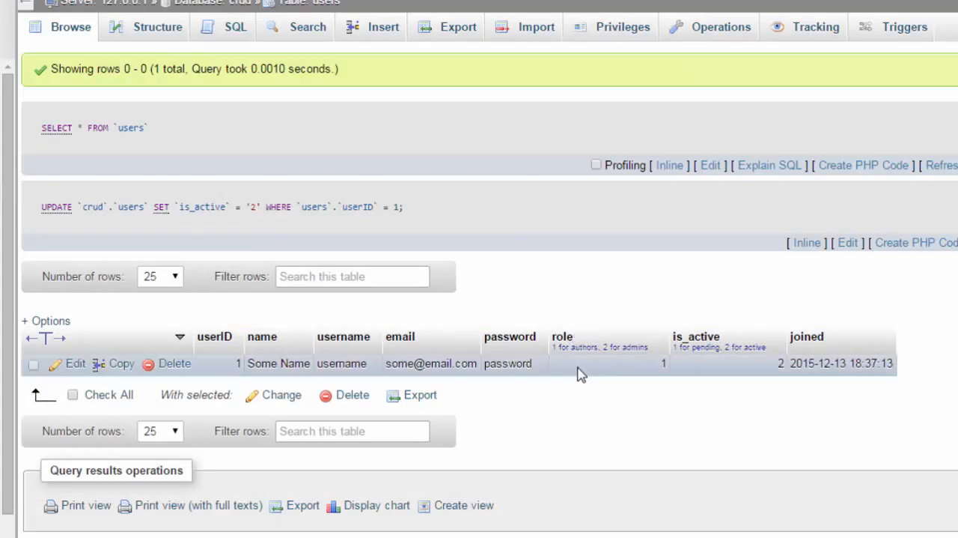
pyautogui.moveTo(620, 367)
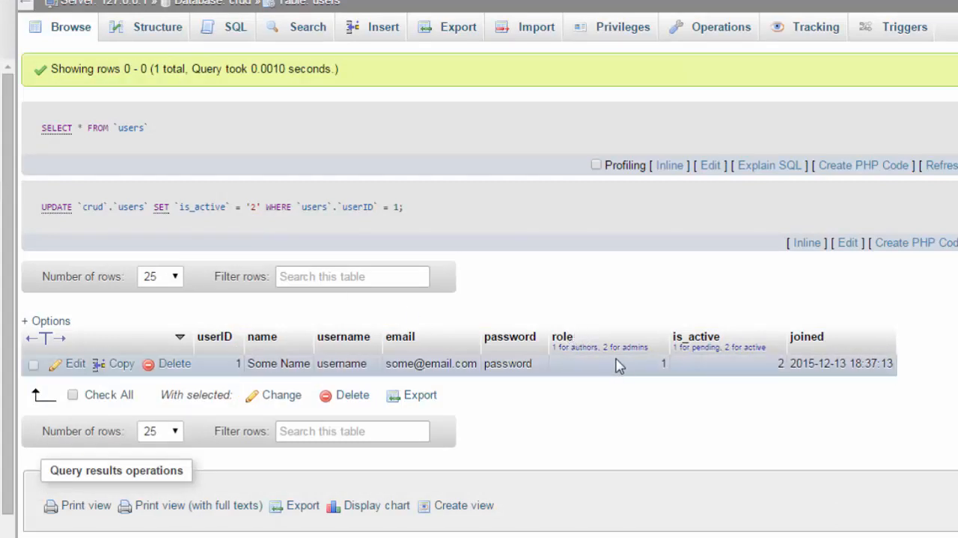
pyautogui.moveTo(641, 375)
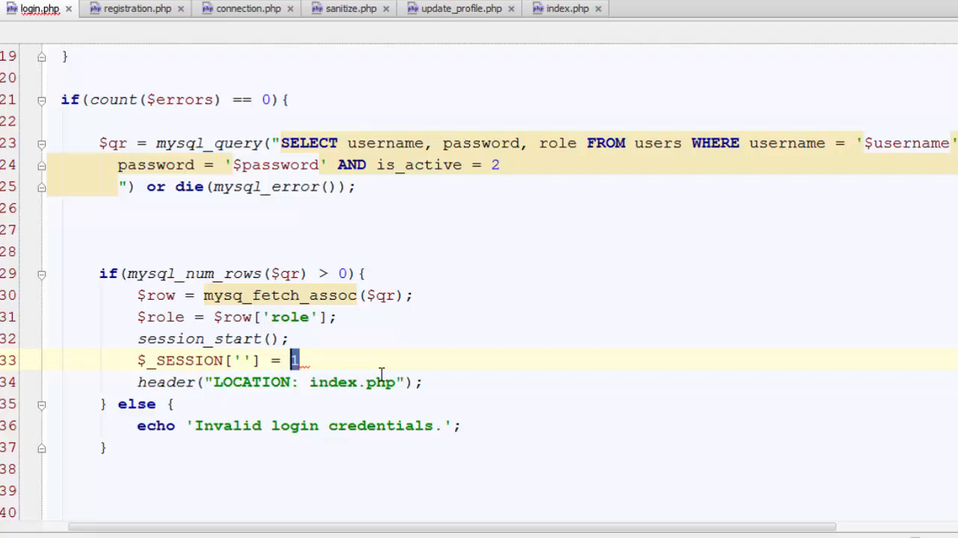
# Save $role into $_SESSION['role'] after session_start(), above the index.php redirect.
pyautogui.write('$role;')
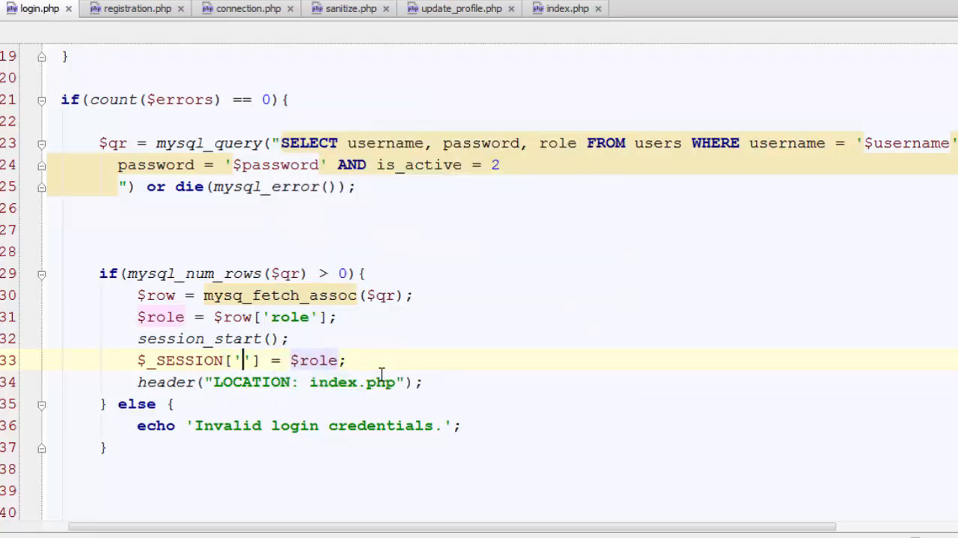
pyautogui.write('role')
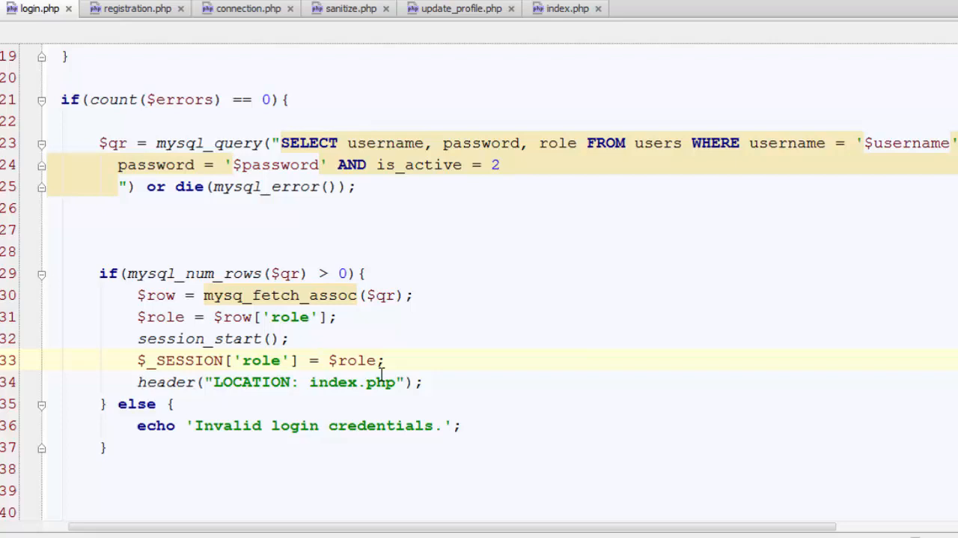
pyautogui.moveTo(333, 359)
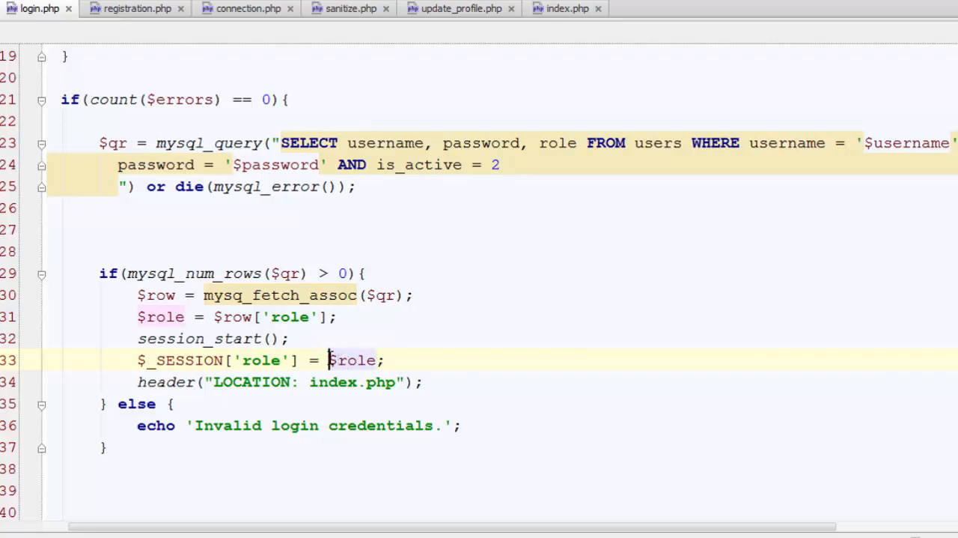
pyautogui.doubleClick(353, 359)
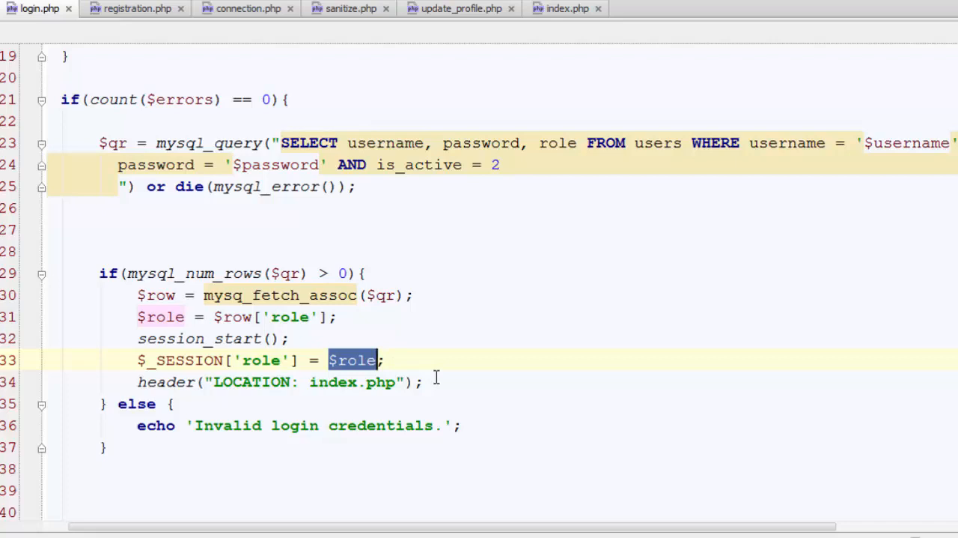
pyautogui.moveTo(460, 359)
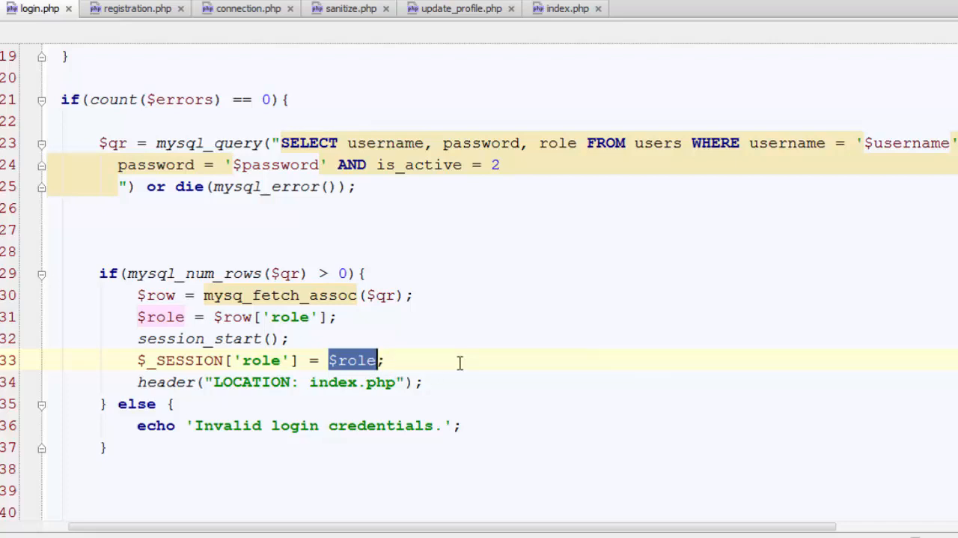
pyautogui.click(382, 359)
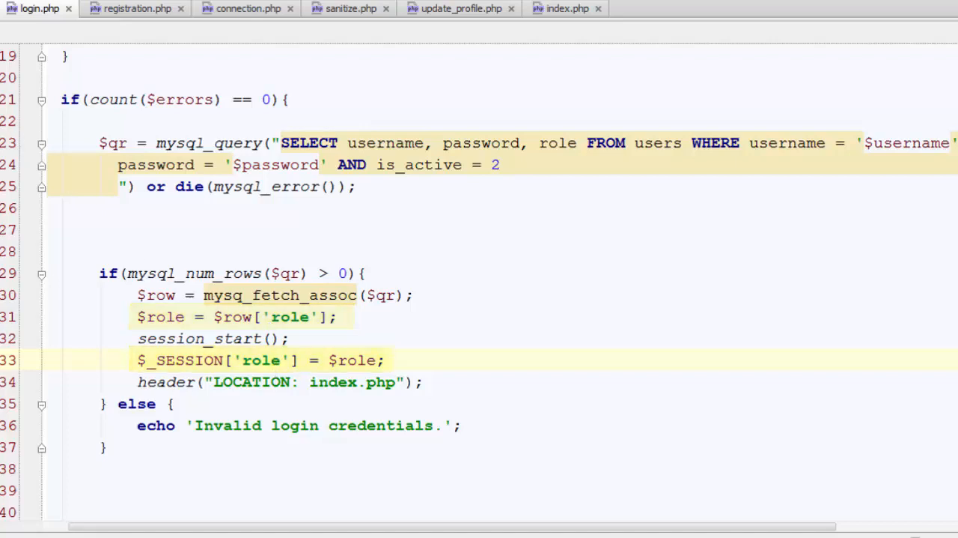
pyautogui.click(567, 9)
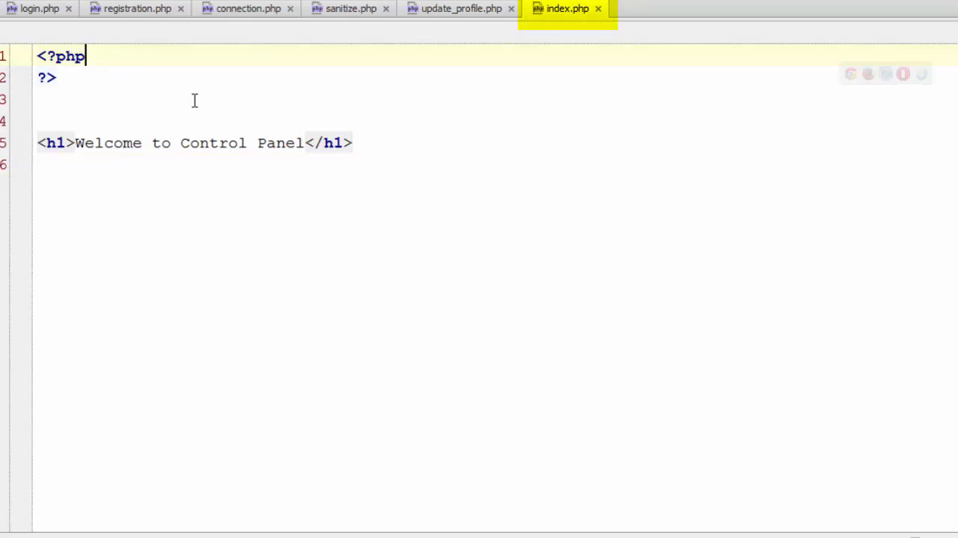
# Add an if(!isset($_SESSION['role'])) check inside index.php's PHP block.
pyautogui.press('Enter')
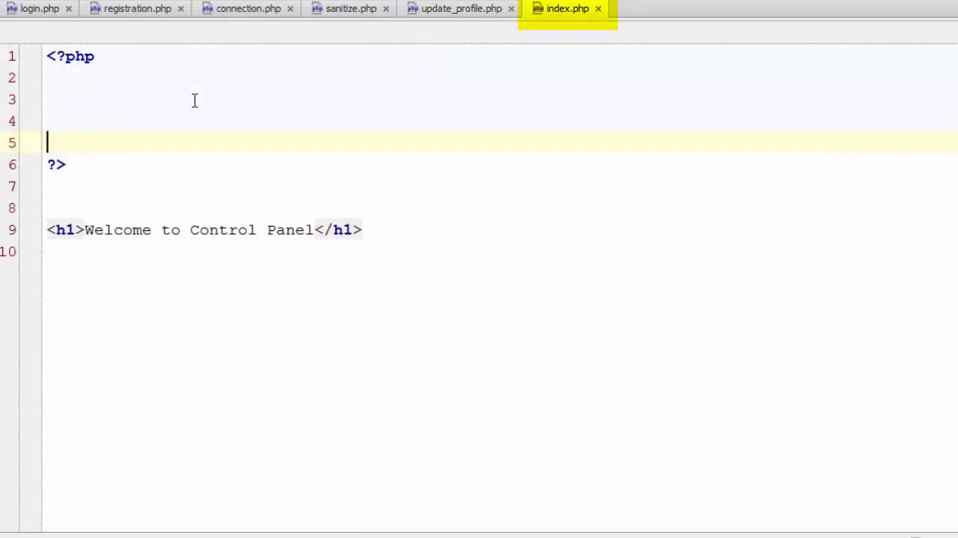
pyautogui.write('if()')
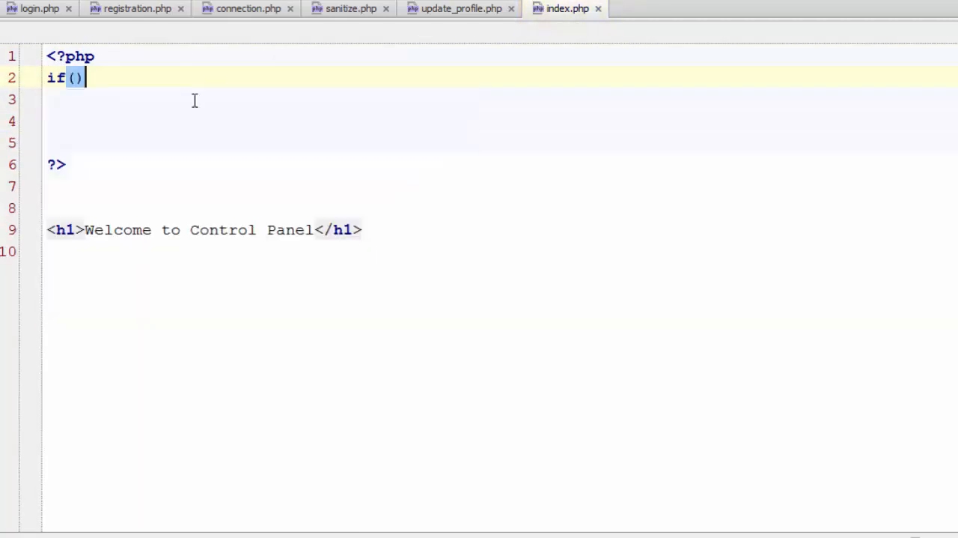
pyautogui.write('!isset($_S')
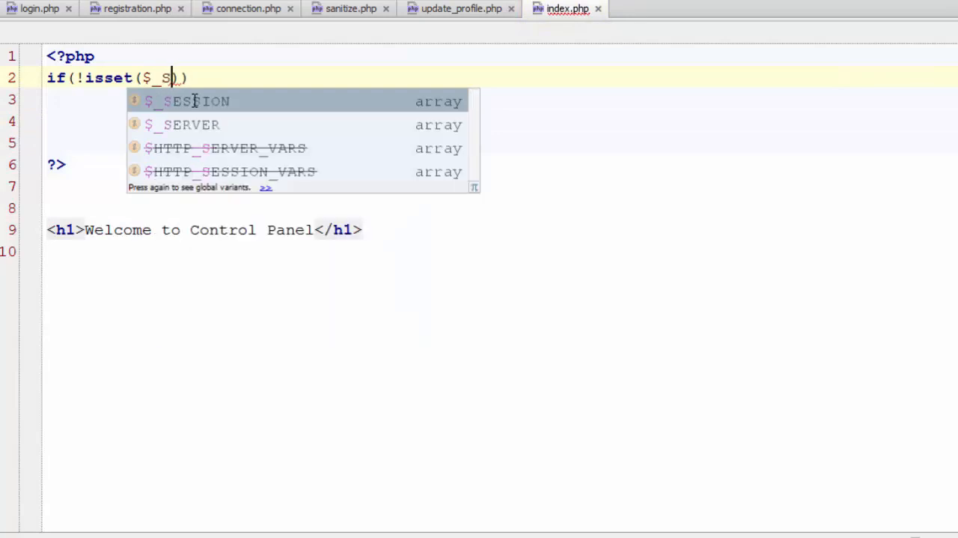
pyautogui.click(187, 100)
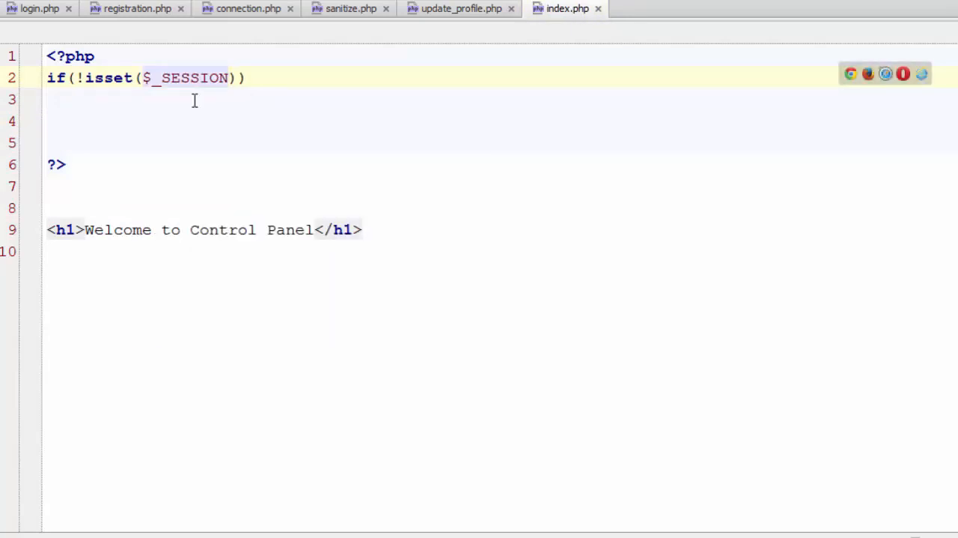
pyautogui.write("['r'")
pyautogui.write('session_start();')
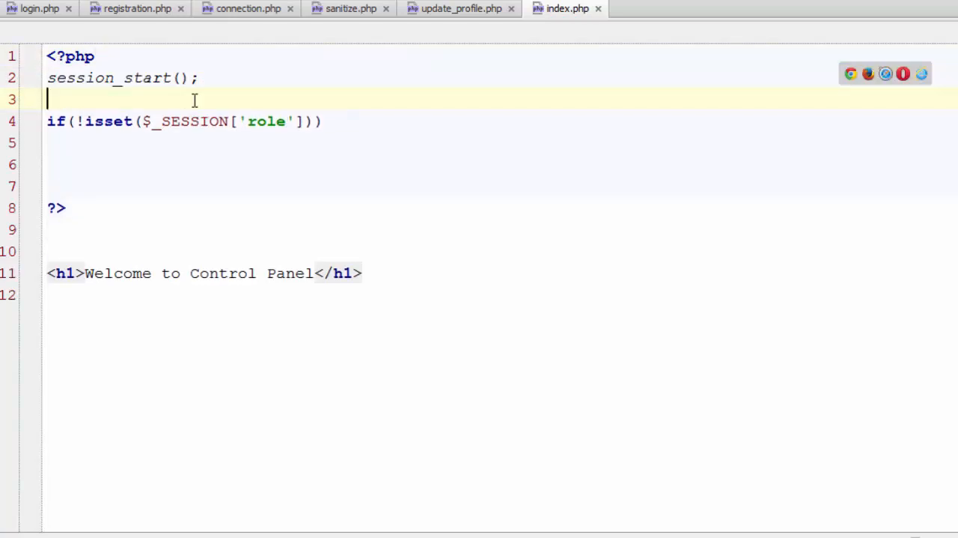
# Redirect to login.php with header("LOCATION: login.php") when no role is set.
pyautogui.write('header("LOCA')
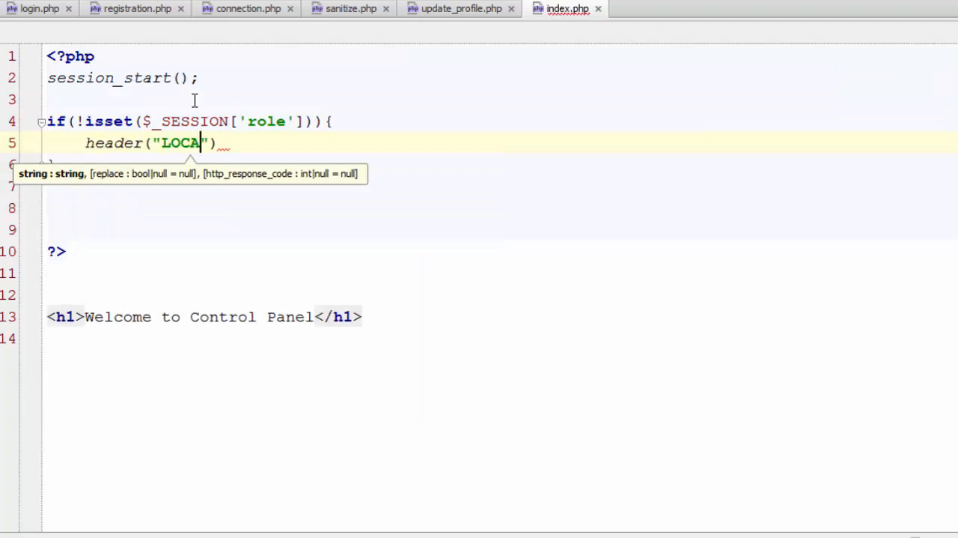
pyautogui.write('TION:')
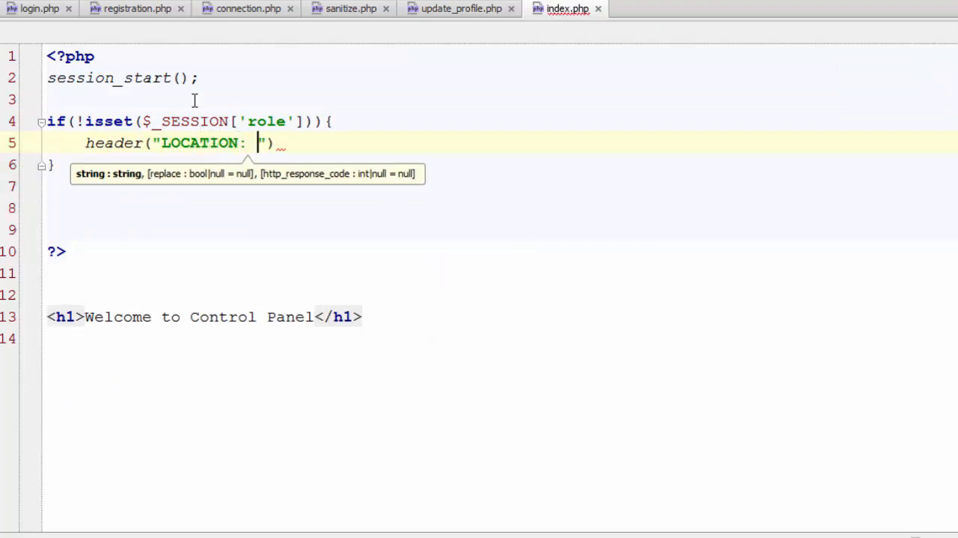
pyautogui.write('login')
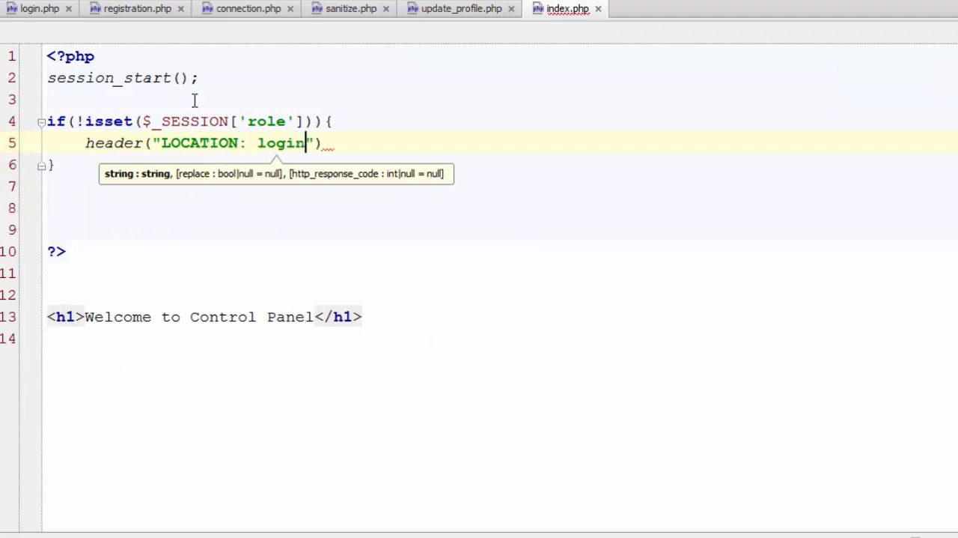
pyautogui.write('.php')
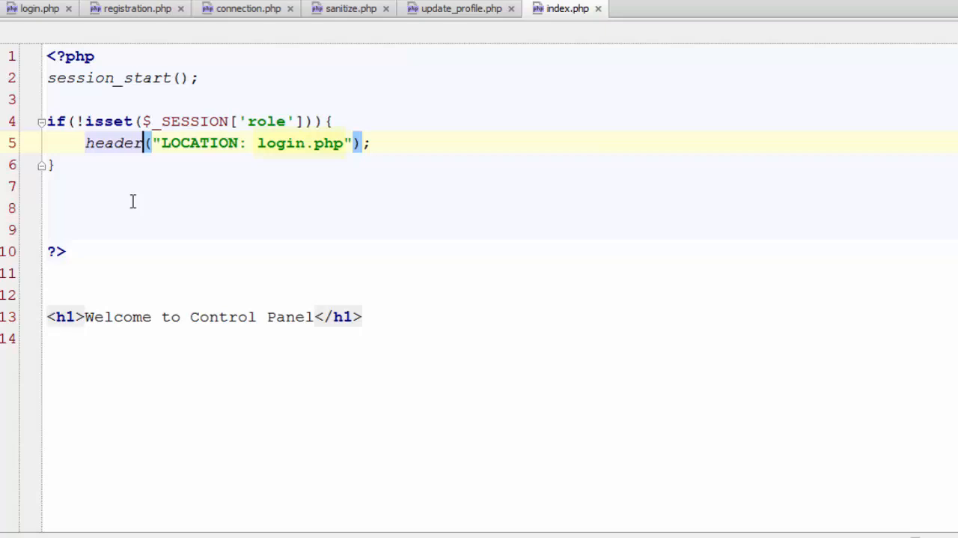
pyautogui.doubleClick(299, 143)
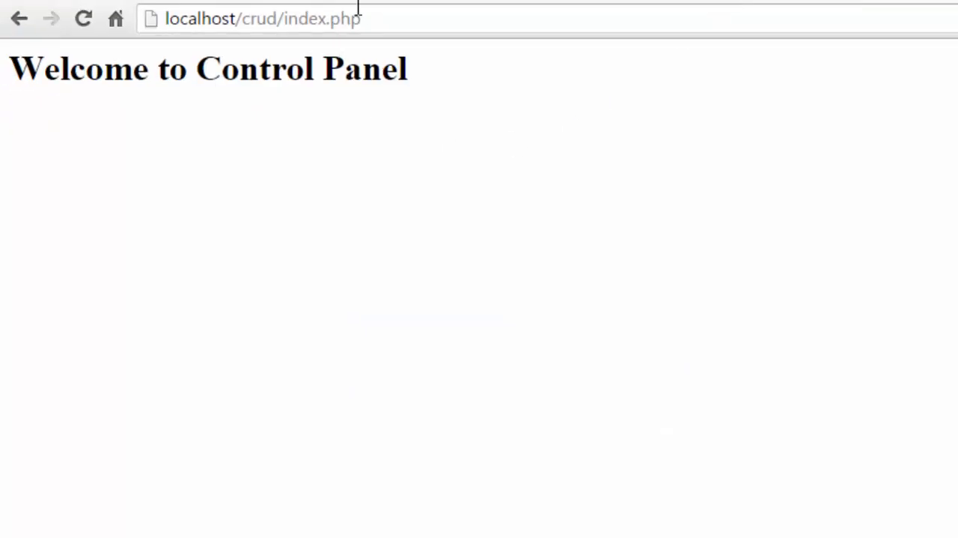
pyautogui.click(262, 18)
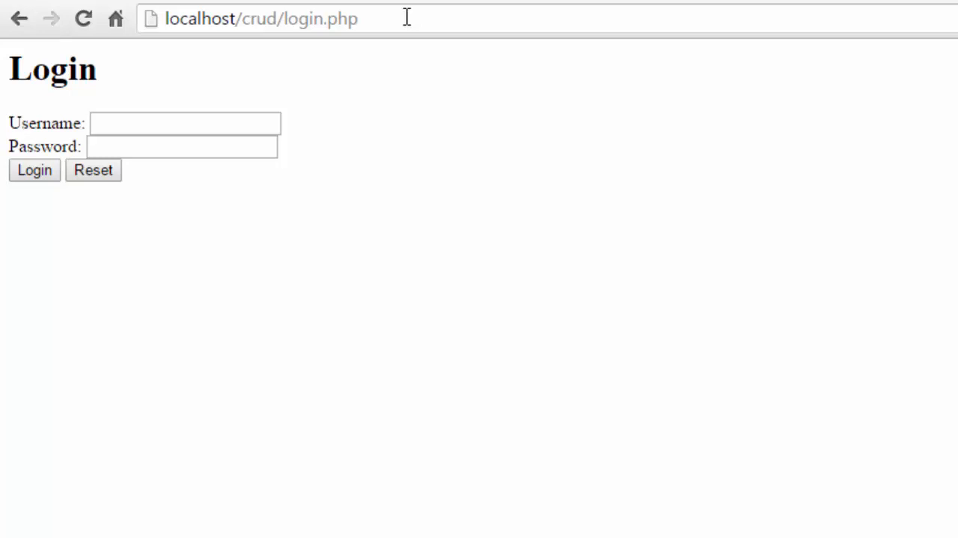
pyautogui.moveTo(243, 123)
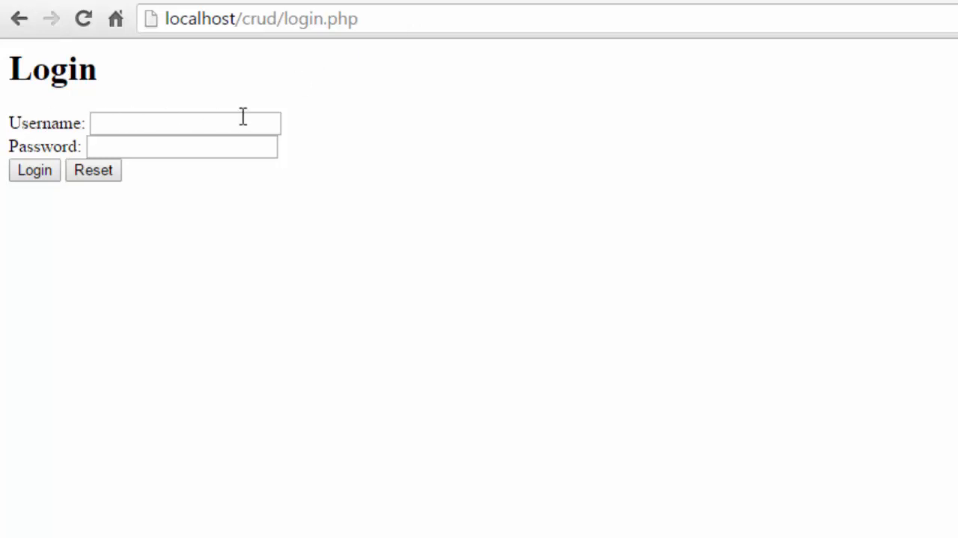
pyautogui.moveTo(395, 75)
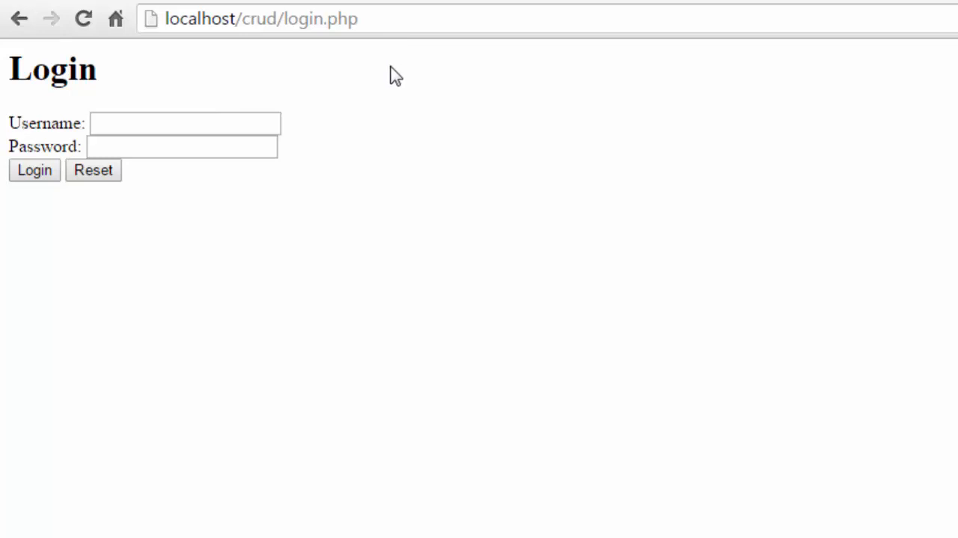
pyautogui.write('••')
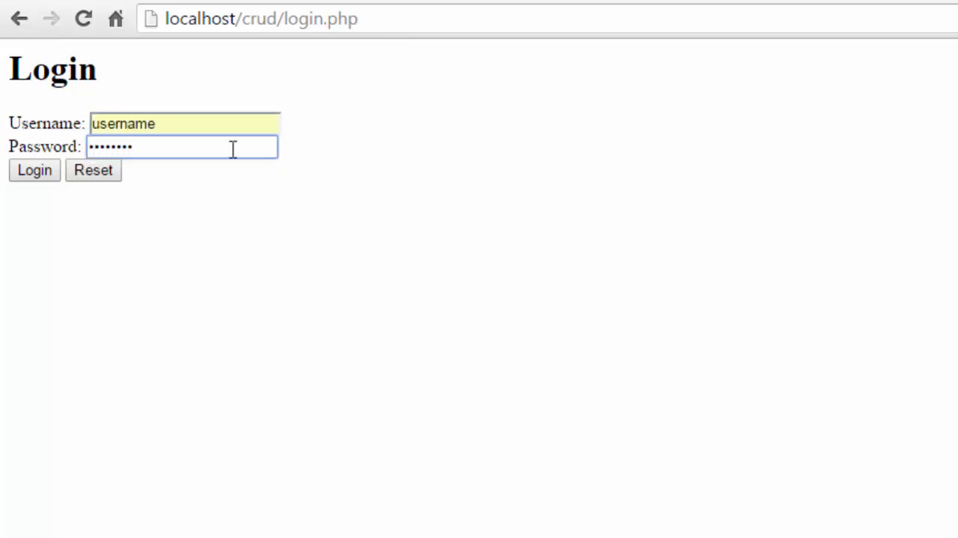
pyautogui.click(35, 171)
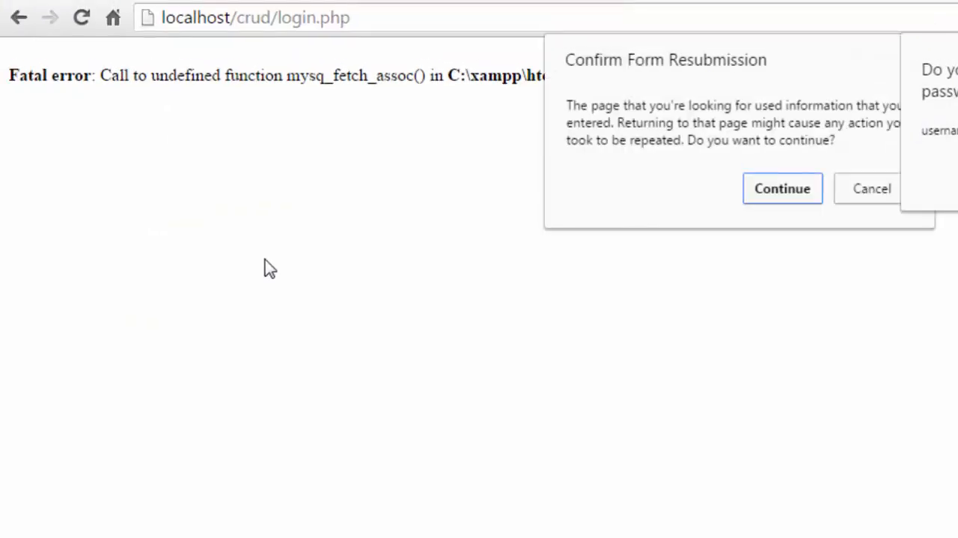
pyautogui.click(782, 188)
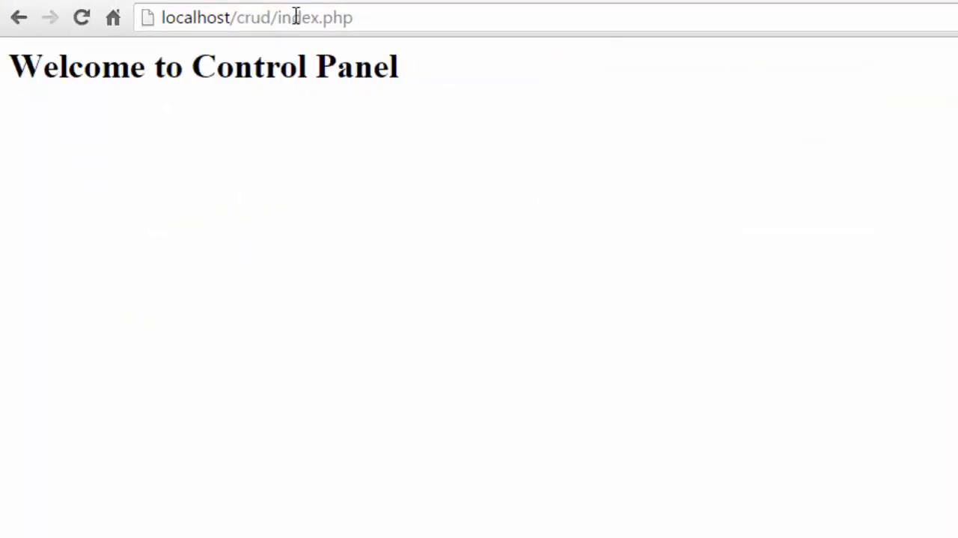
pyautogui.click(257, 18)
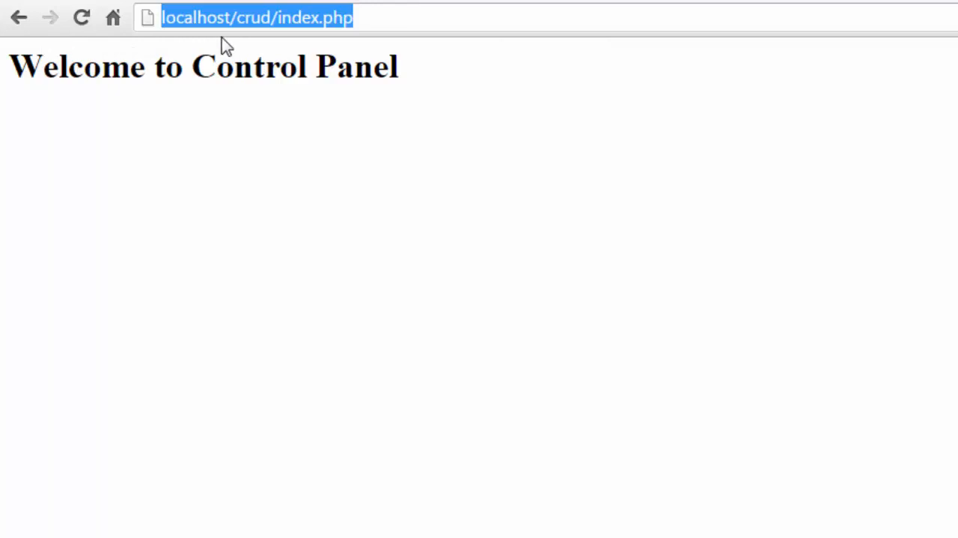
pyautogui.moveTo(354, 144)
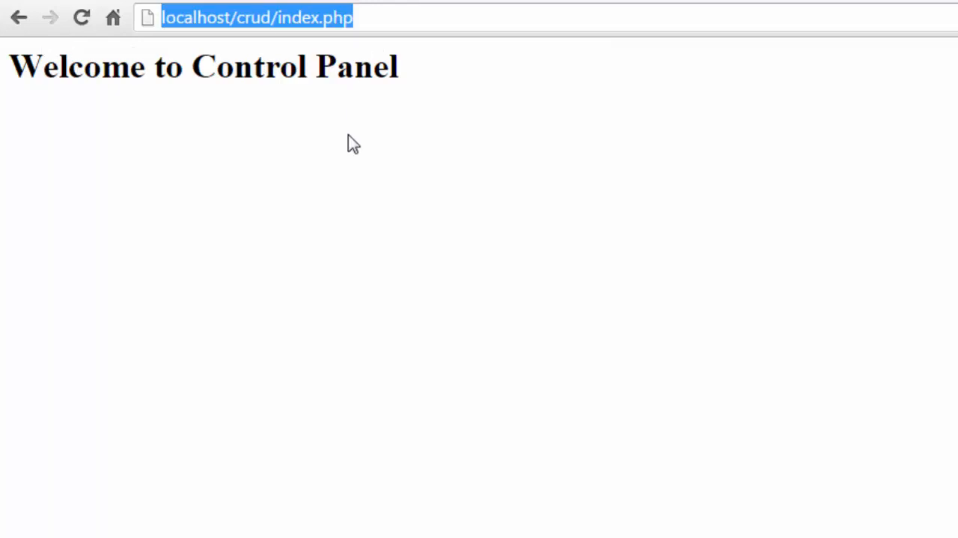